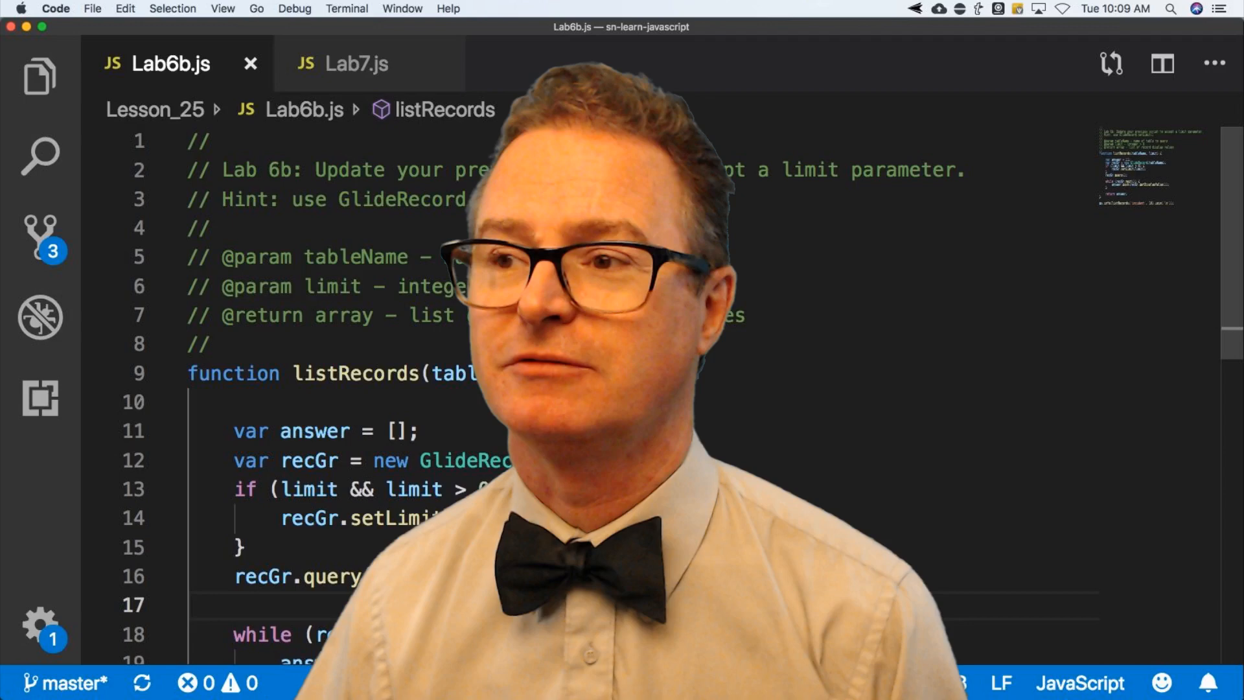
scroll(down, 3)
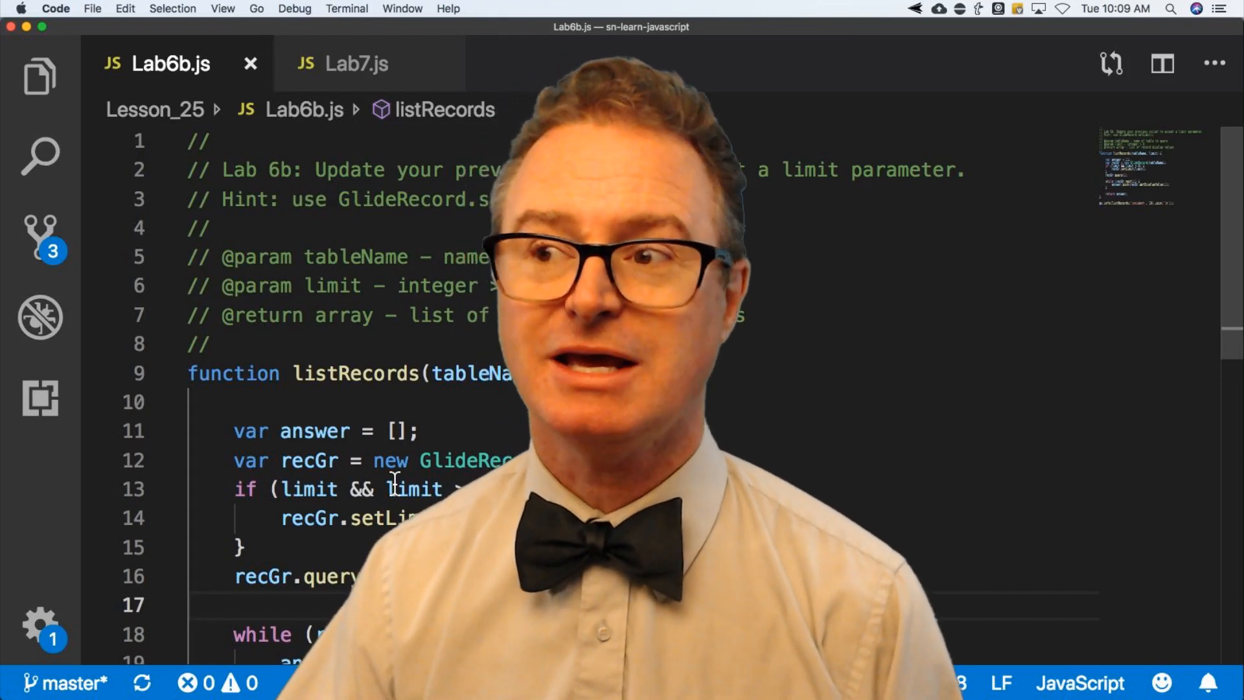
scroll(down, 3)
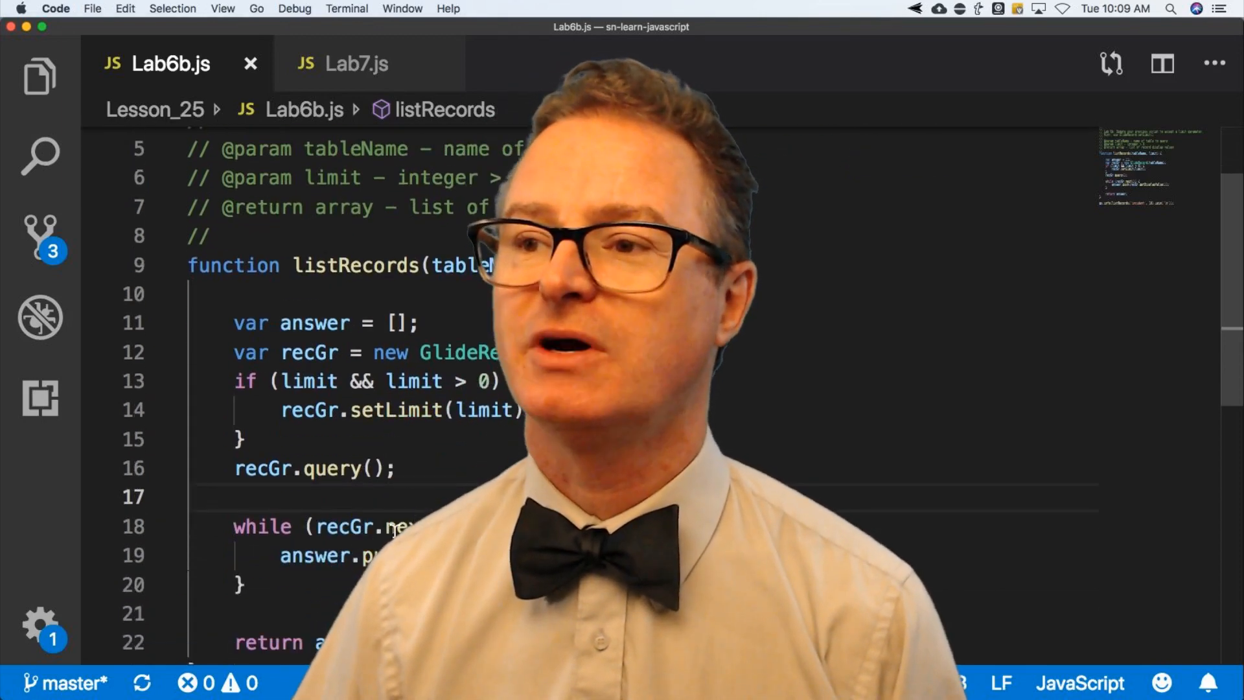